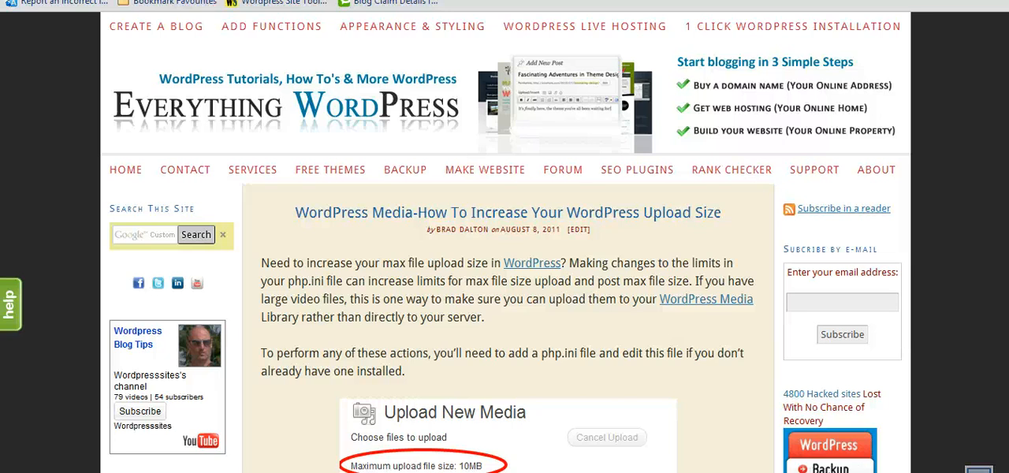
pyautogui.moveTo(816, 294)
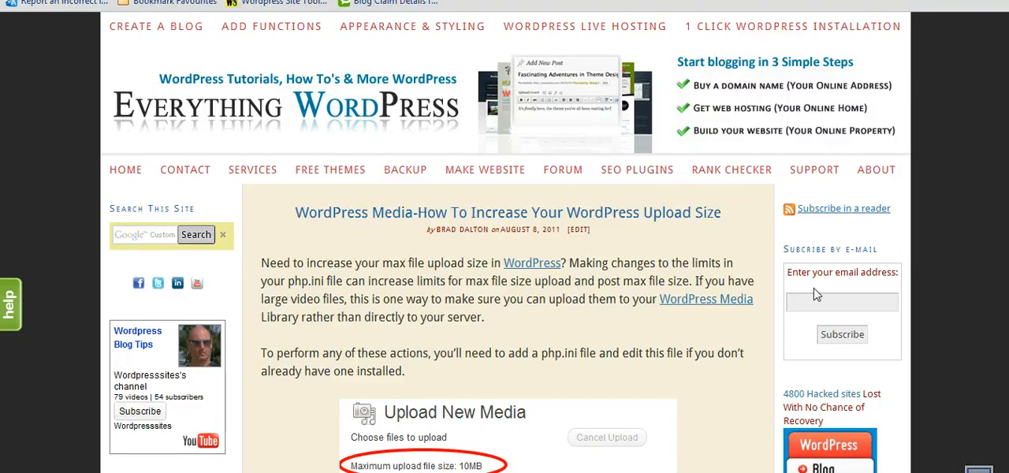
# - Launch File Manager from the Files section of the cPanel home page
pyautogui.scroll(-3)
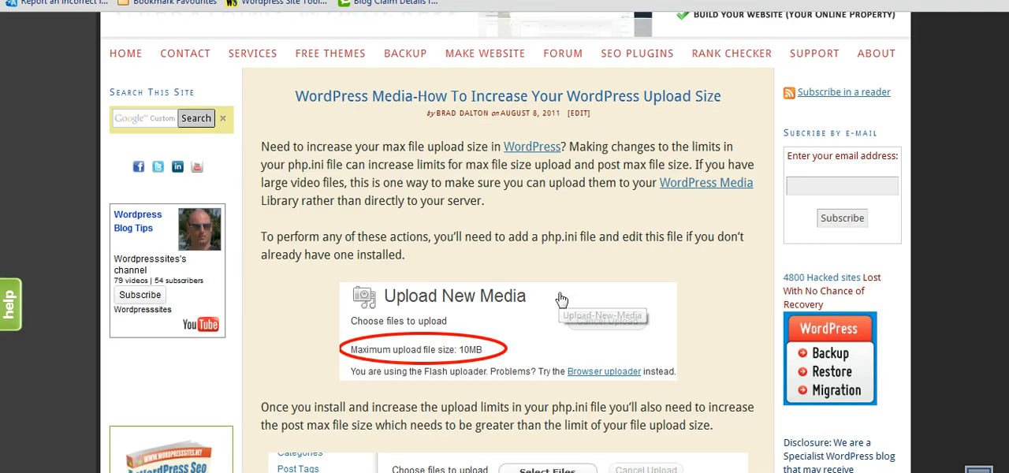
pyautogui.scroll(-3)
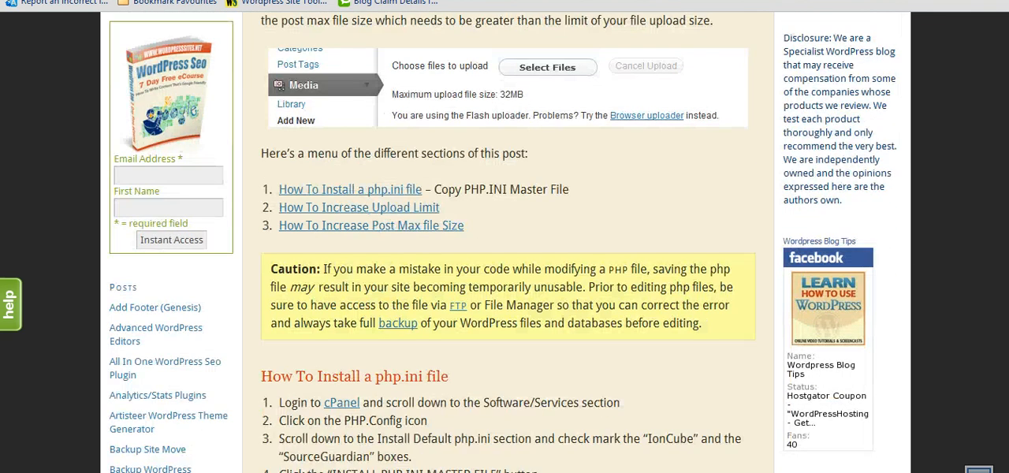
pyautogui.scroll(-3)
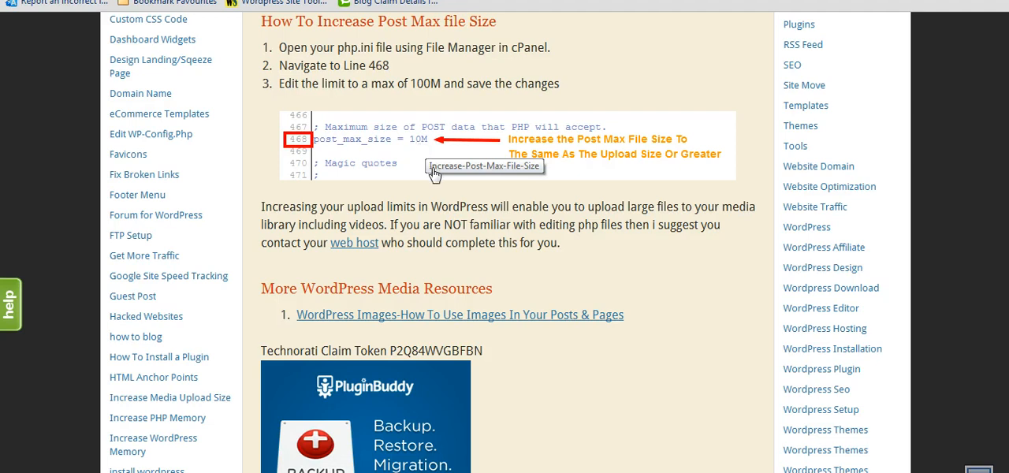
pyautogui.moveTo(436, 196)
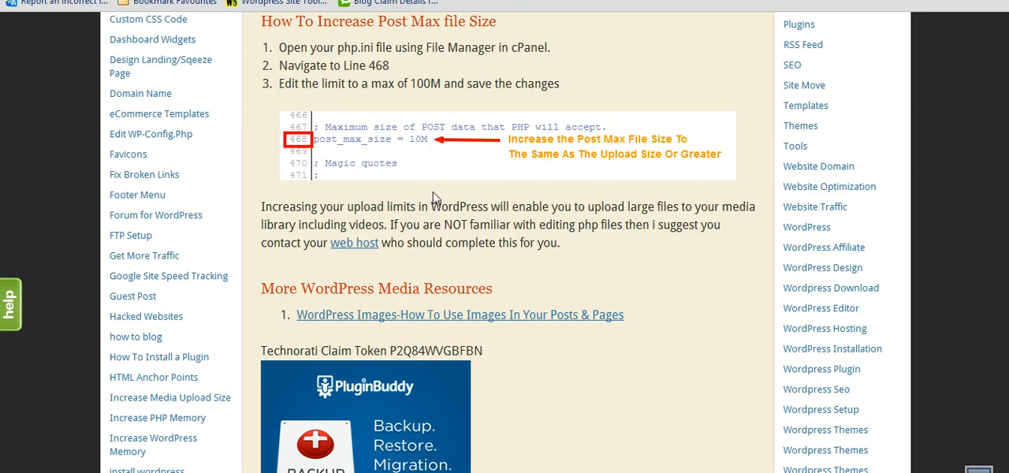
pyautogui.moveTo(400, 109)
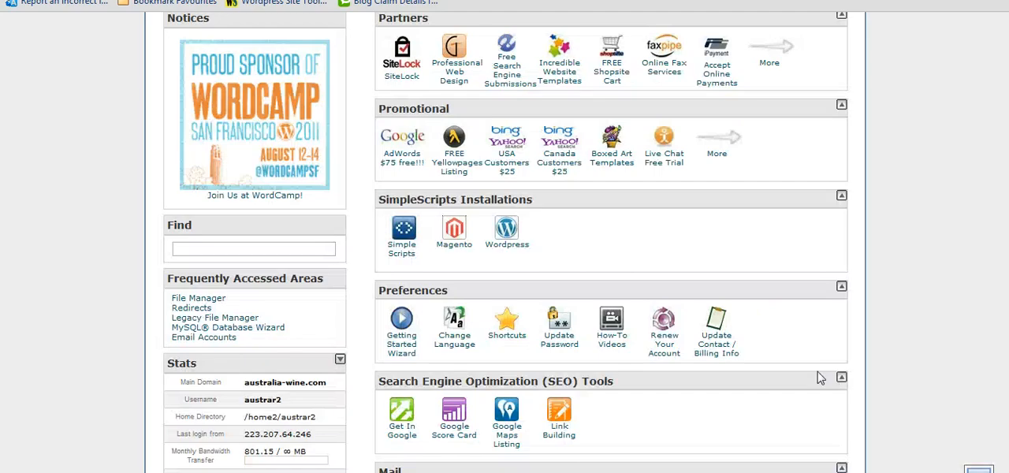
pyautogui.moveTo(946, 310)
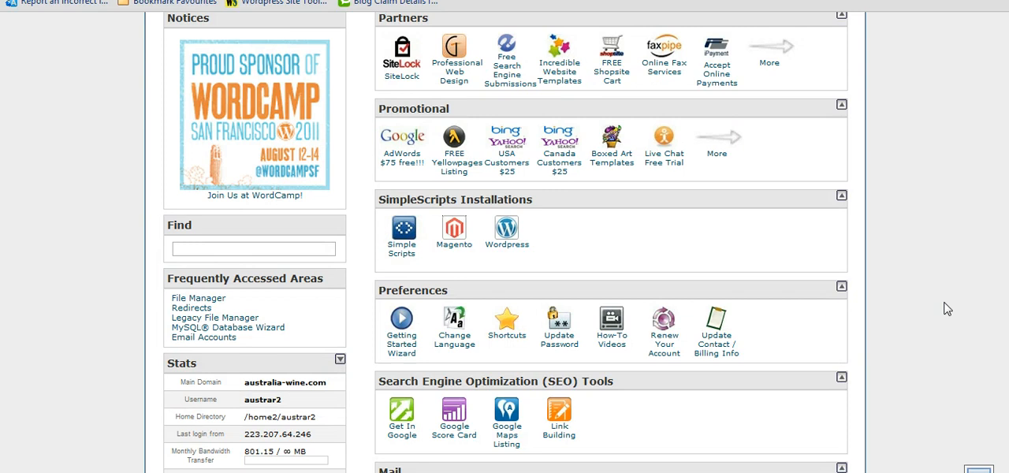
pyautogui.scroll(-3)
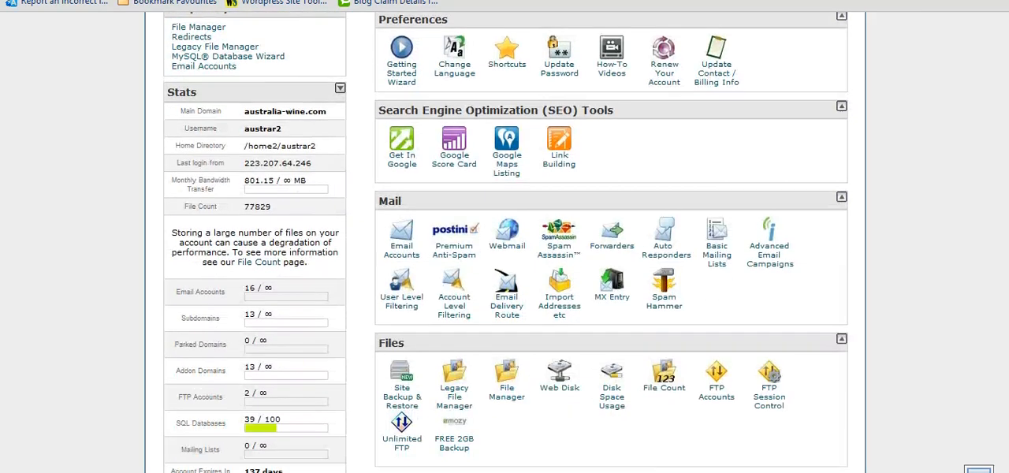
pyautogui.scroll(-3)
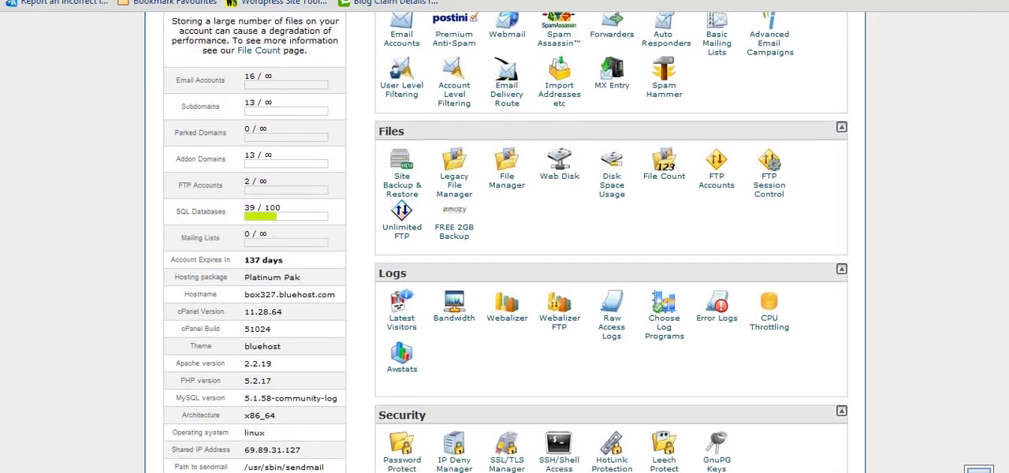
pyautogui.click(506, 161)
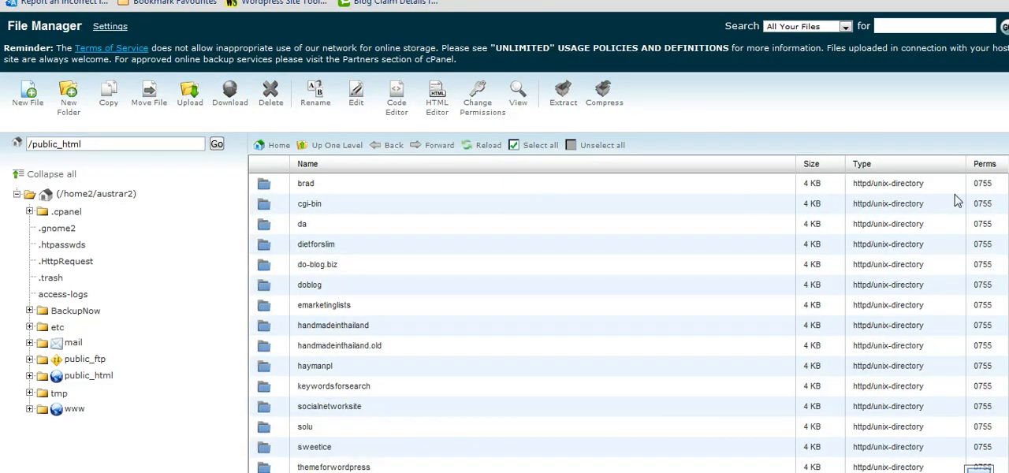
# - Locate php.ini in public_html and choose Code Edit from its context menu
pyautogui.scroll(-3)
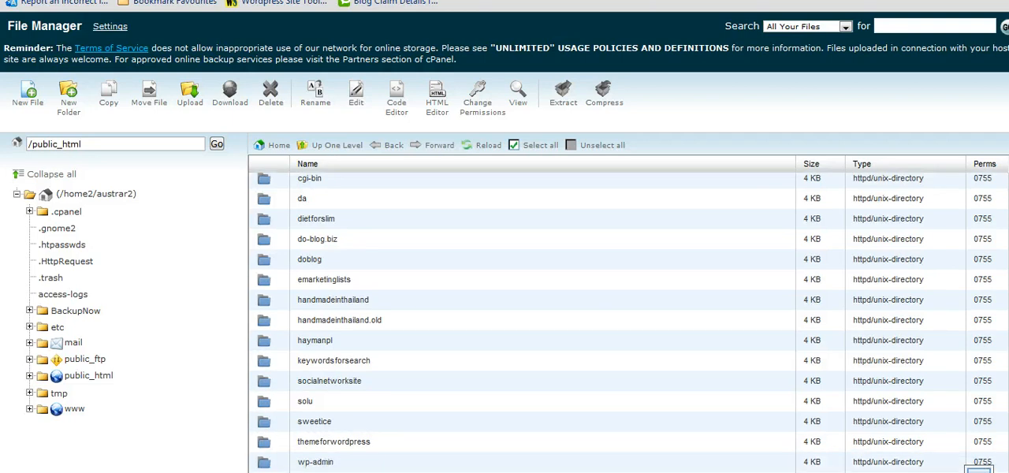
pyautogui.scroll(-3)
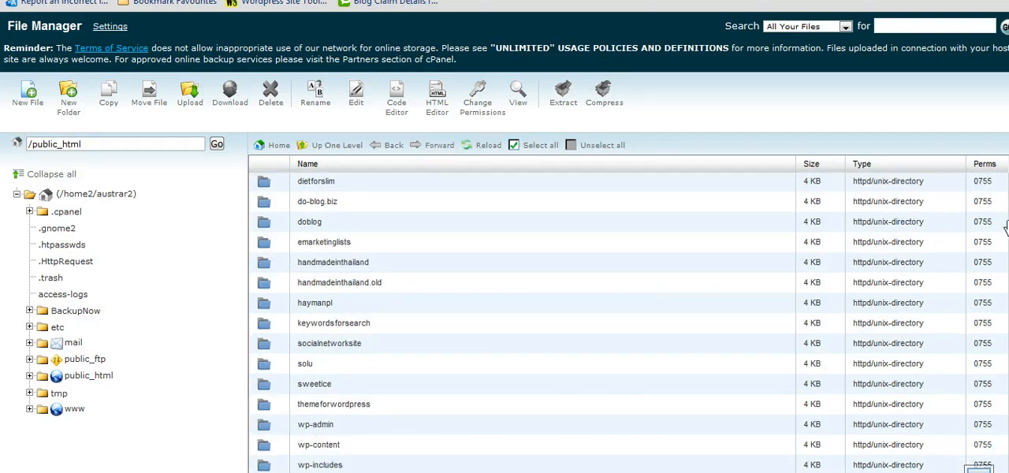
pyautogui.scroll(-3)
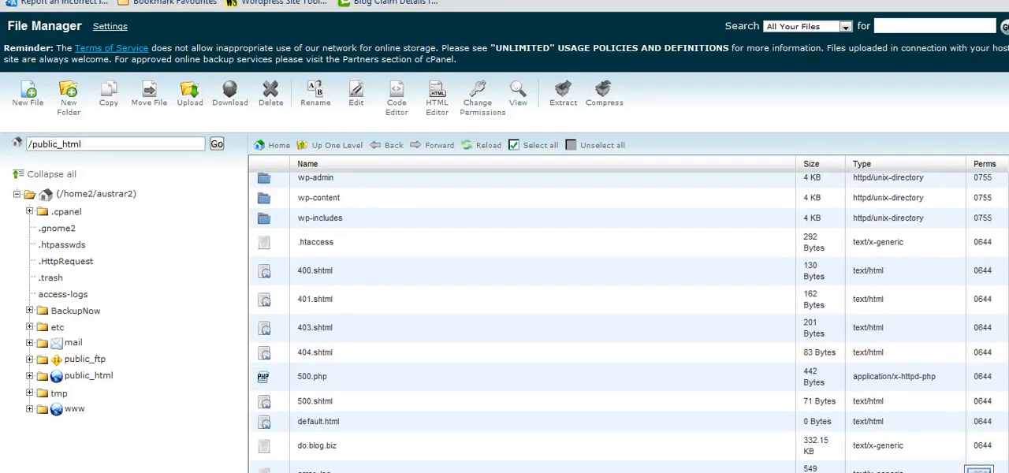
pyautogui.scroll(-3)
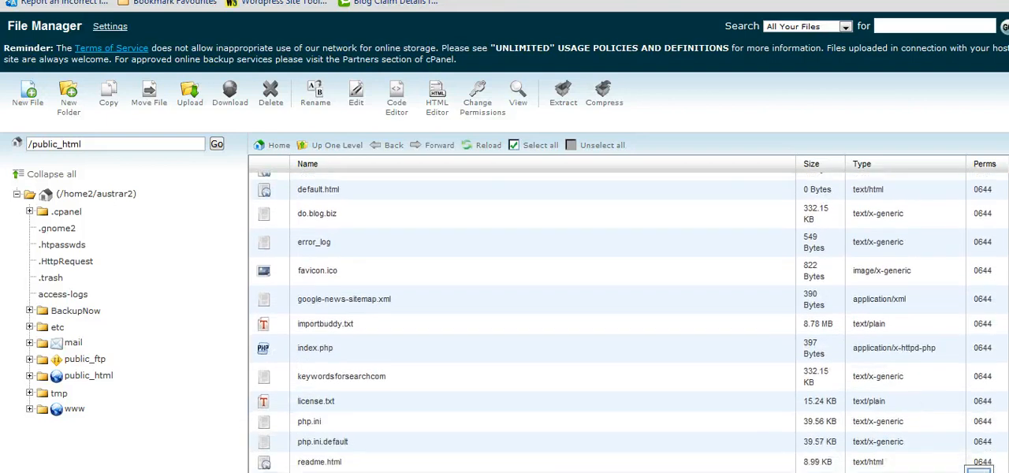
pyautogui.scroll(-3)
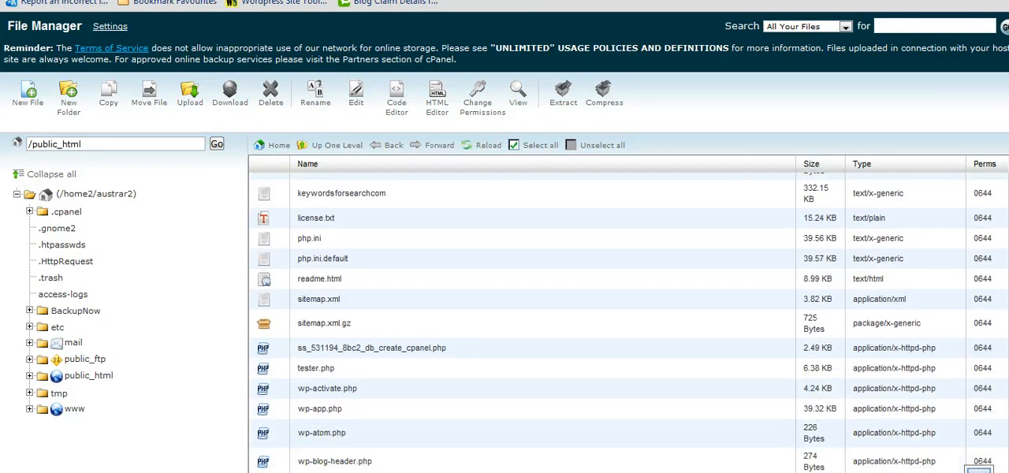
pyautogui.moveTo(325, 243)
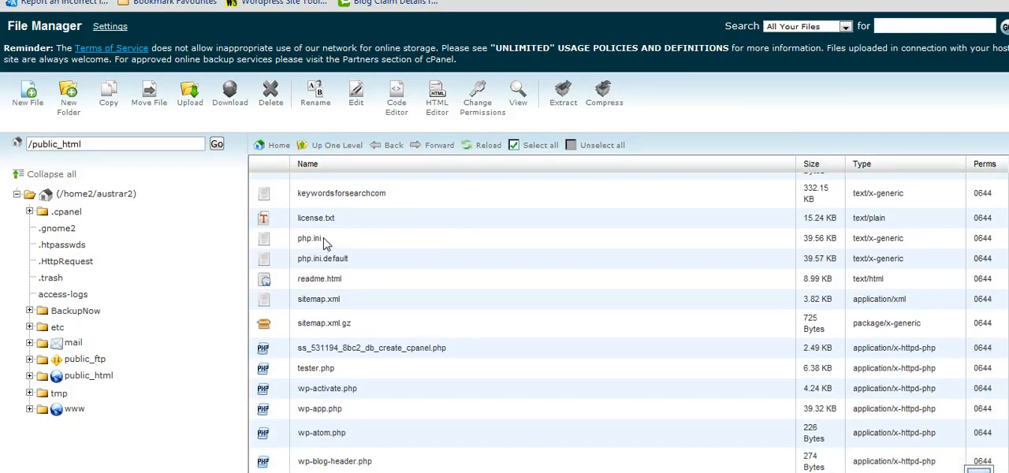
pyautogui.click(309, 238)
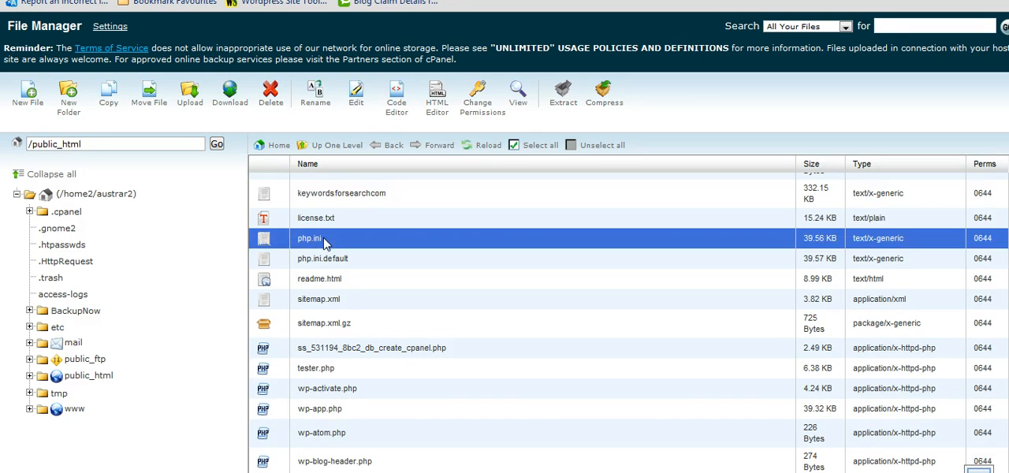
pyautogui.rightClick(324, 238)
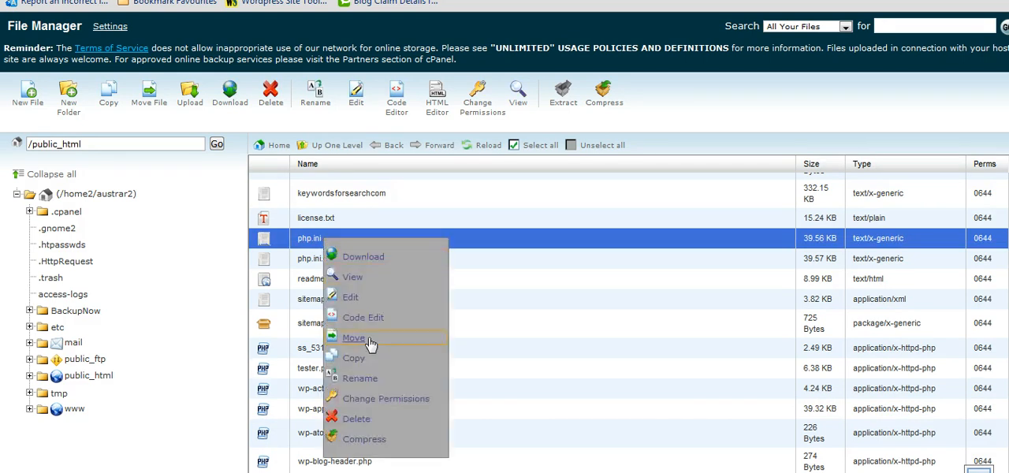
pyautogui.moveTo(364, 317)
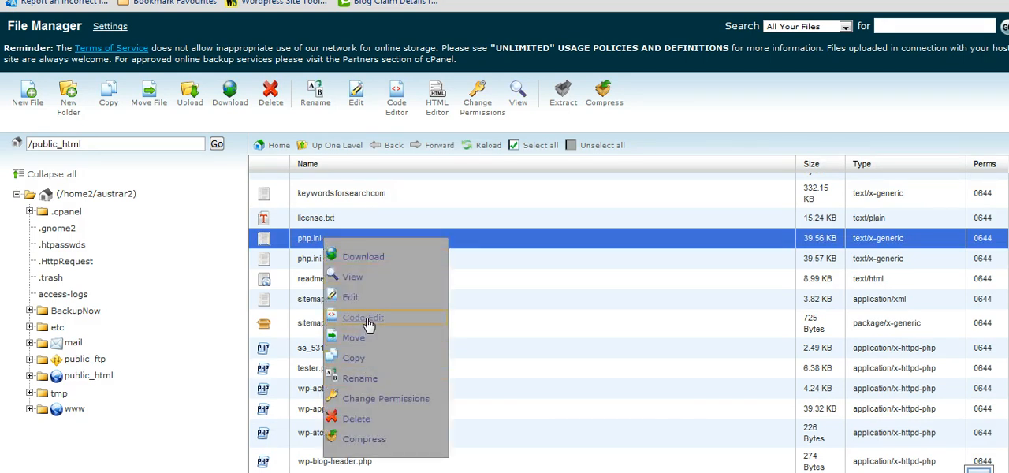
pyautogui.click(363, 315)
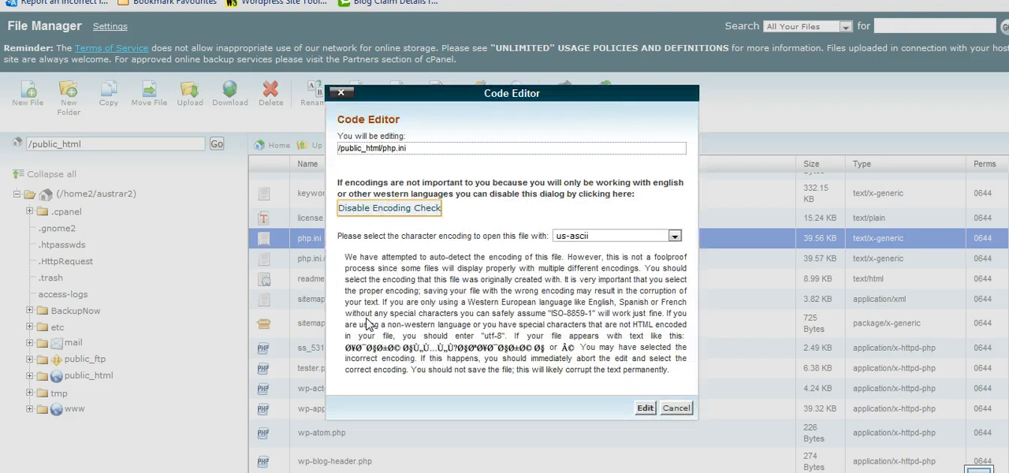
# - Accept the default encoding so php.ini loads in the Code Editor
pyautogui.click(643, 406)
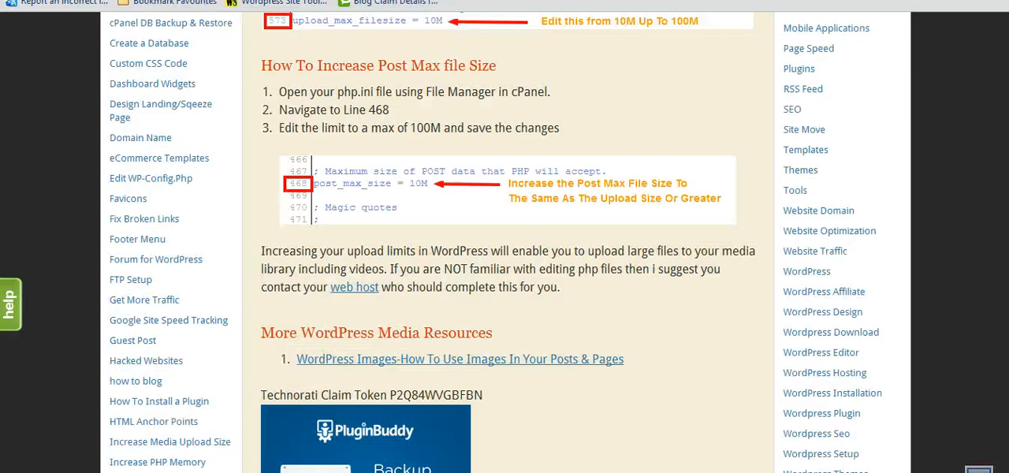
pyautogui.moveTo(530, 309)
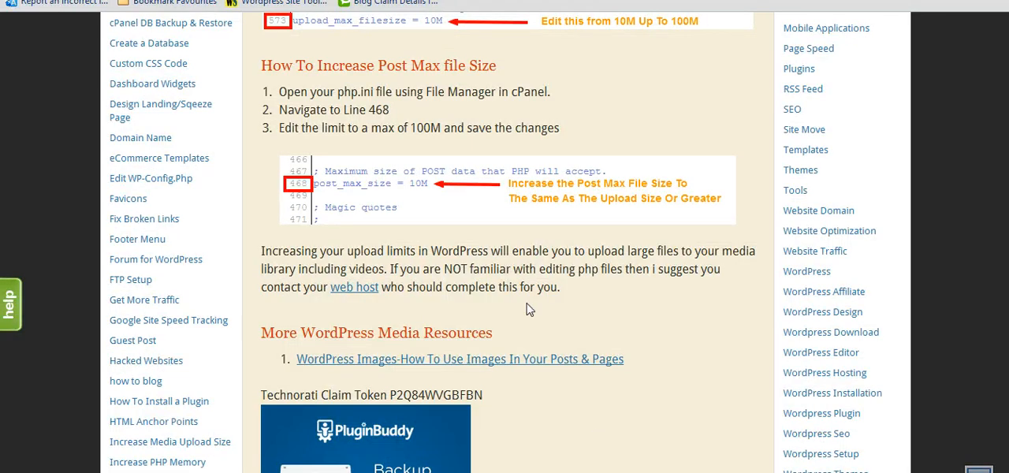
pyautogui.moveTo(404, 118)
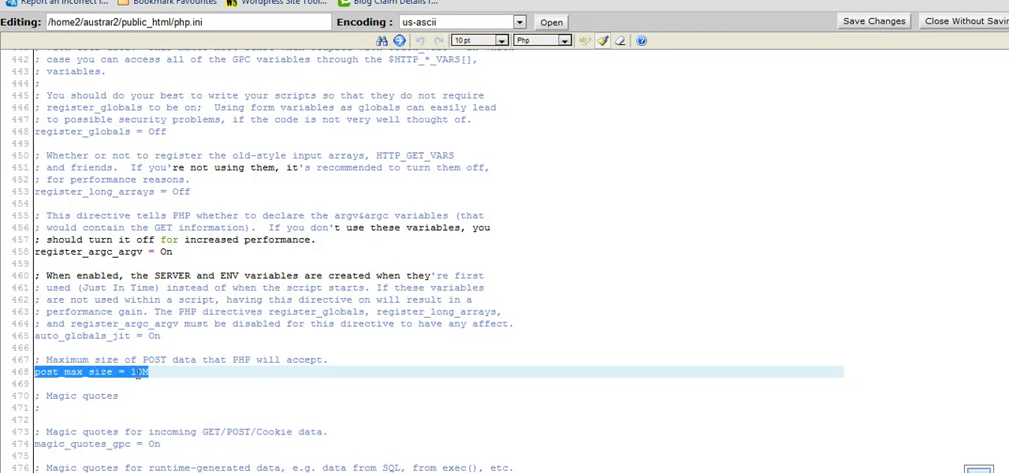
# - Change post_max_size from 10M to 32M in php.ini
pyautogui.click(135, 372)
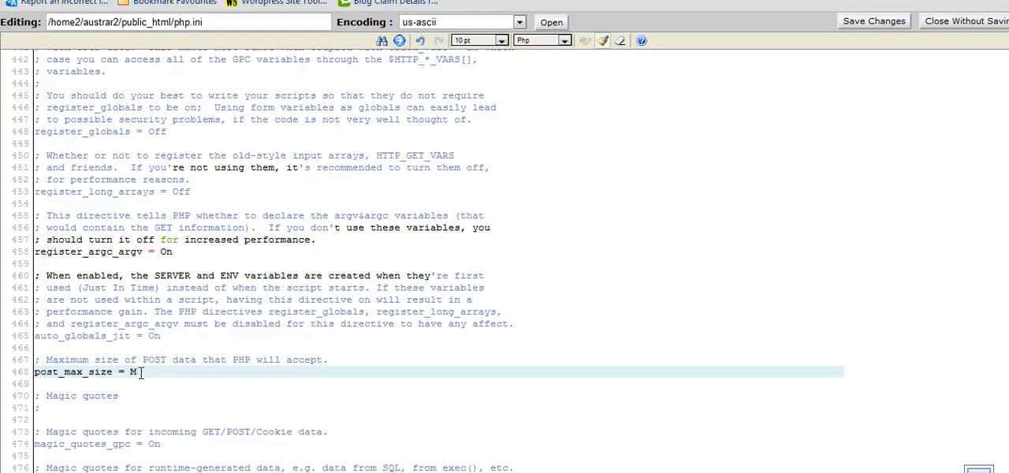
pyautogui.write('32')
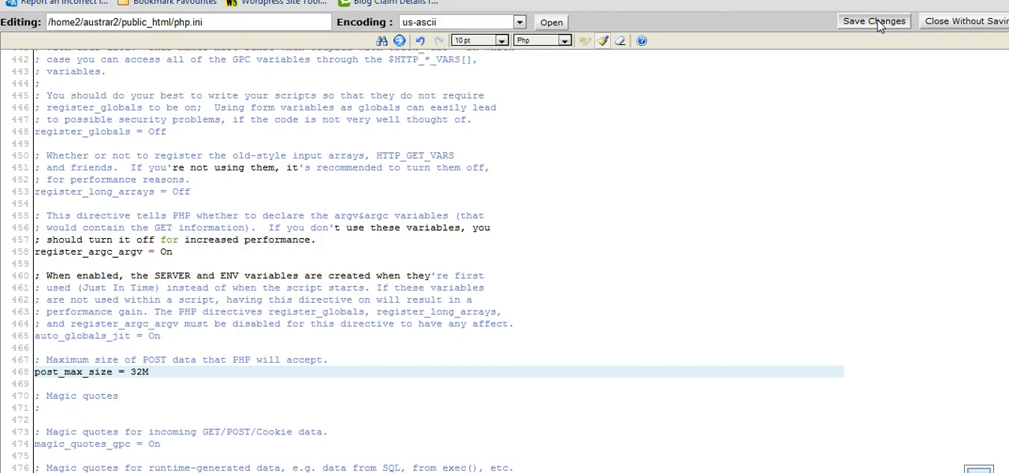
pyautogui.moveTo(747, 166)
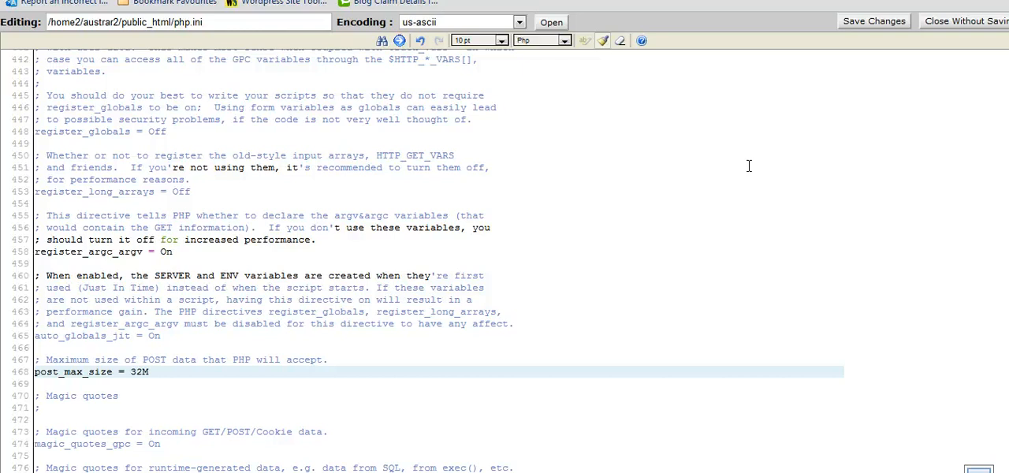
# - Save php.ini with post_max_size at 32M
pyautogui.click(874, 19)
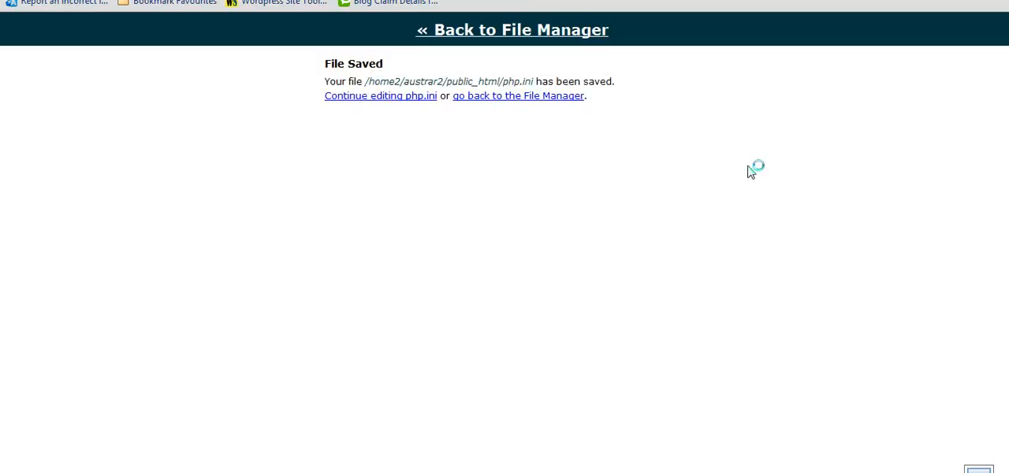
pyautogui.moveTo(751, 172)
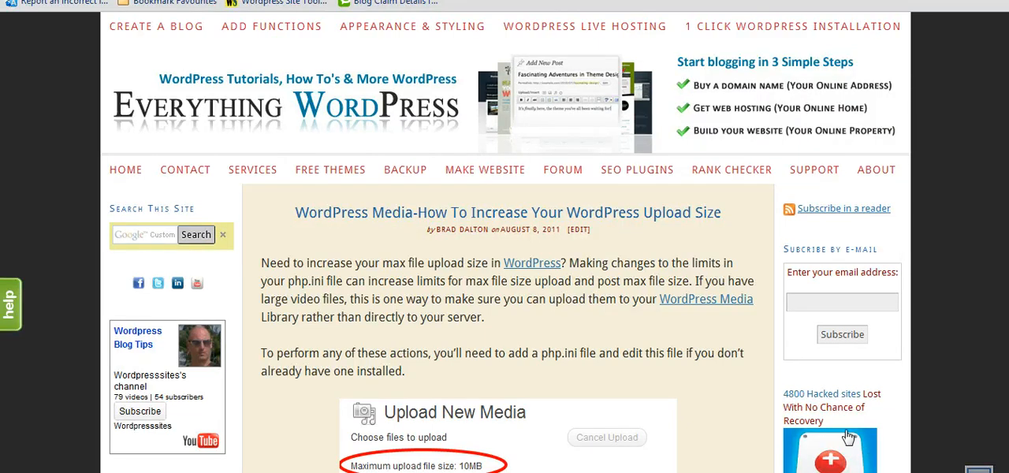
pyautogui.moveTo(239, 383)
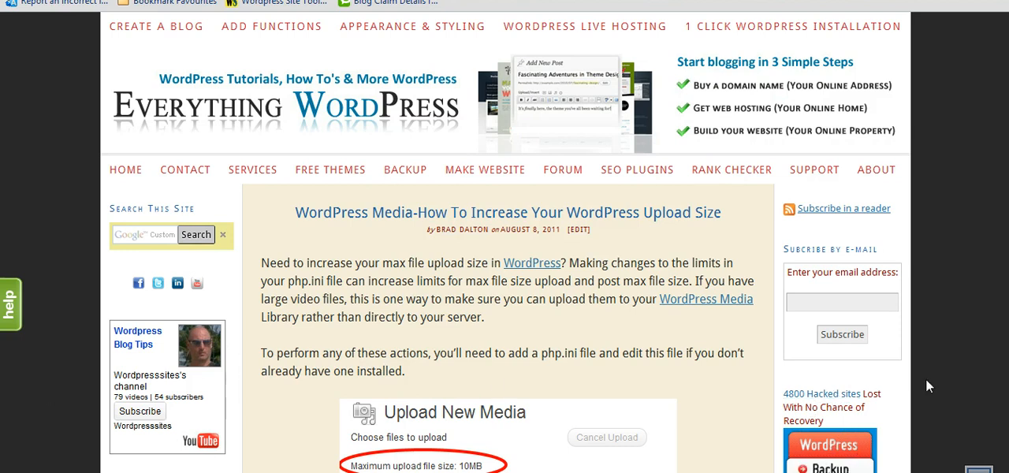
pyautogui.moveTo(974, 362)
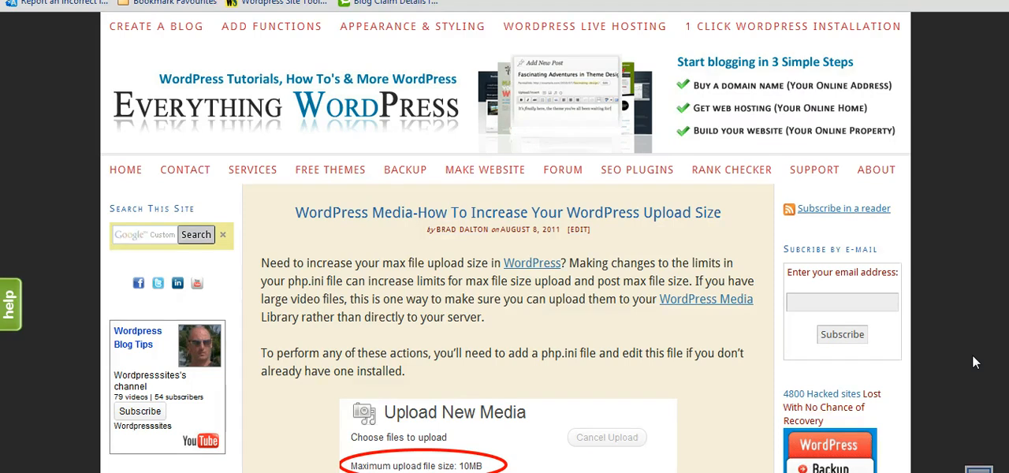
pyautogui.moveTo(946, 364)
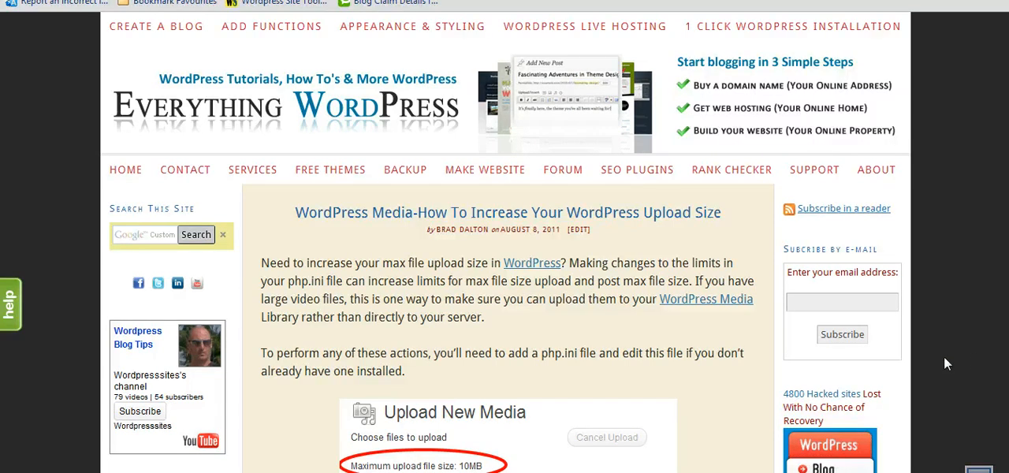